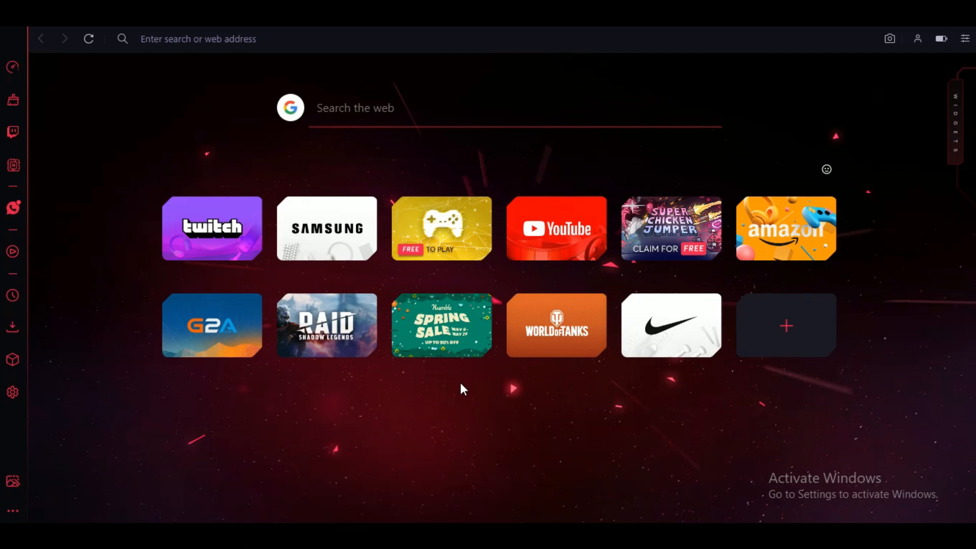
mouse_move(50, 164)
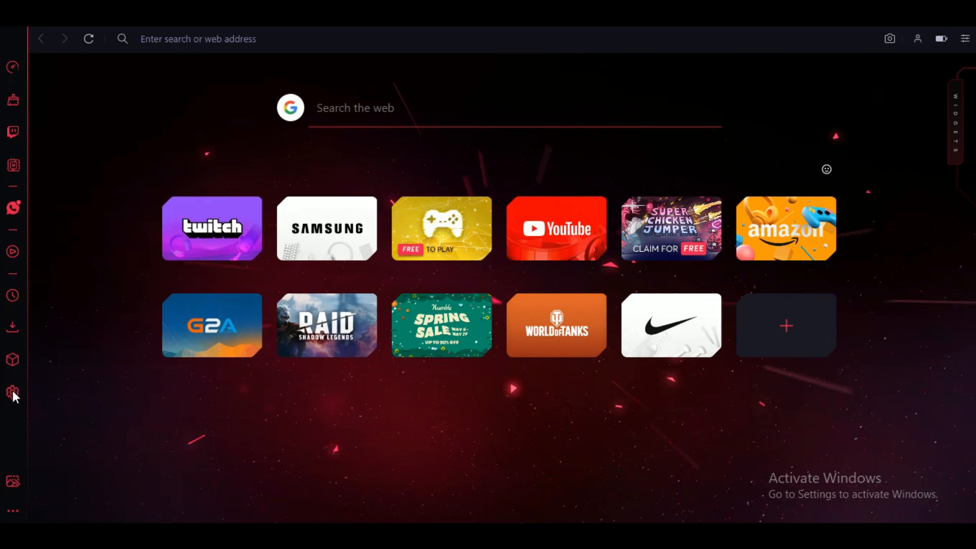
- Filter the Opera GX settings page by searching for "side"
left_click(12, 392)
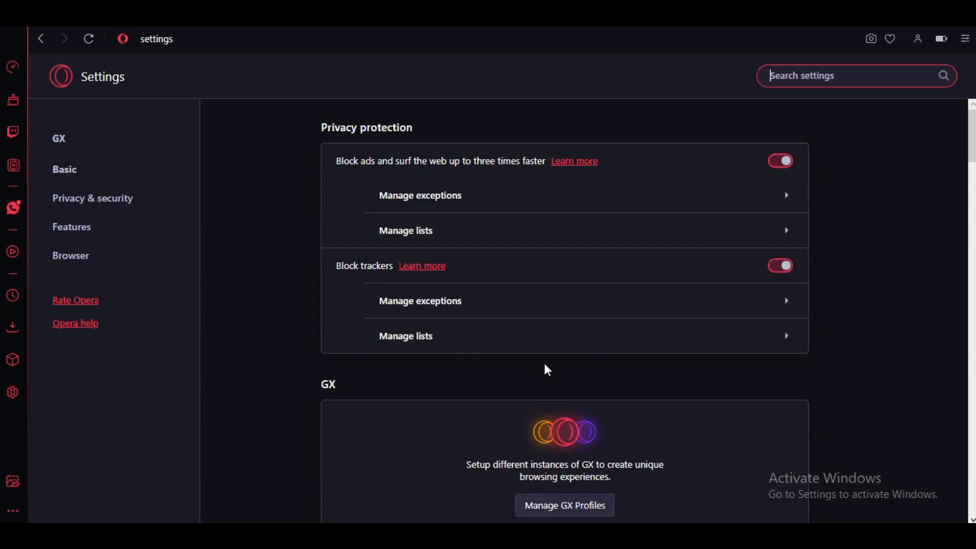
scroll("down", 3)
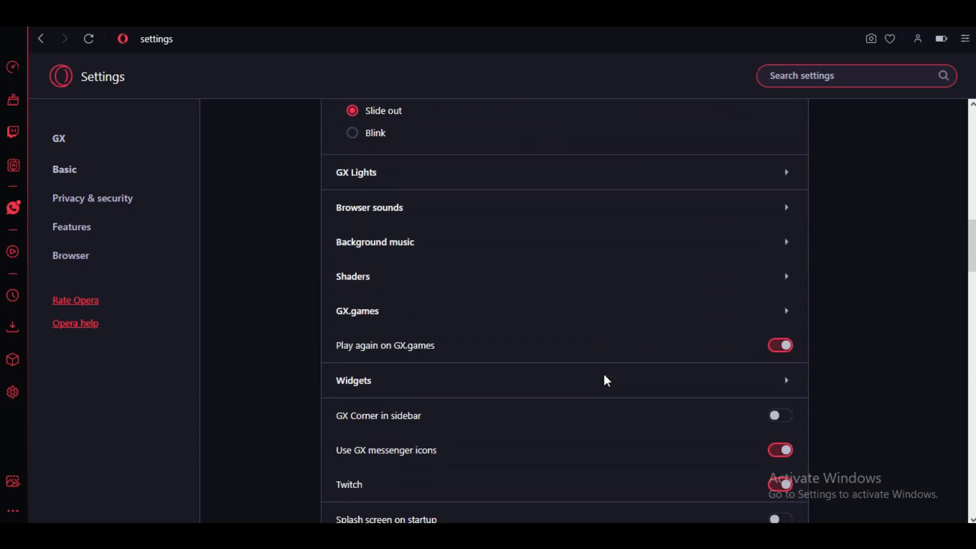
scroll("up", 3)
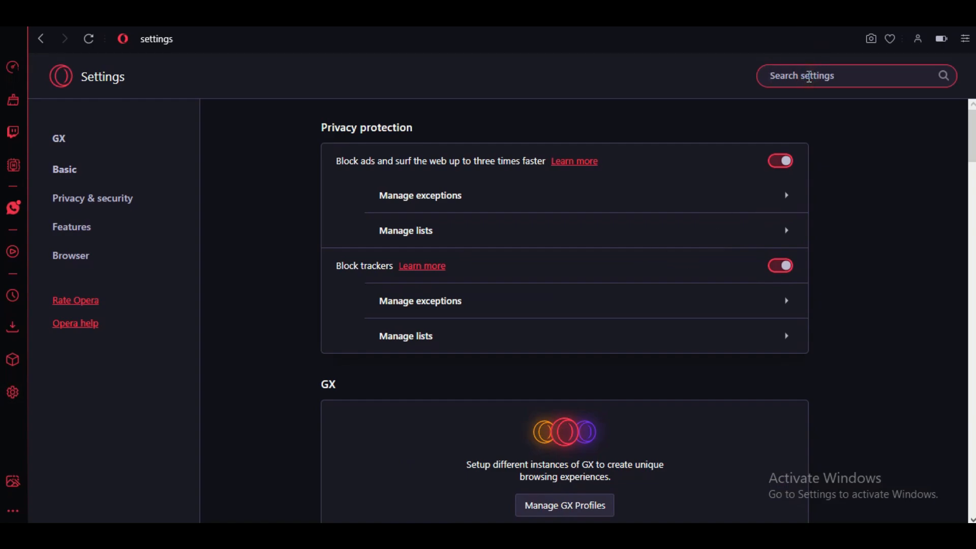
type("sid")
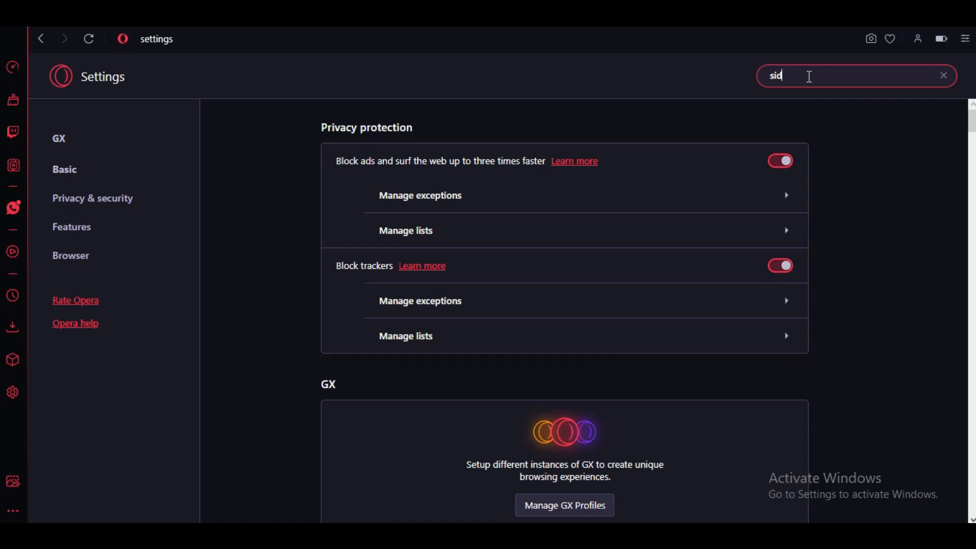
type("e")
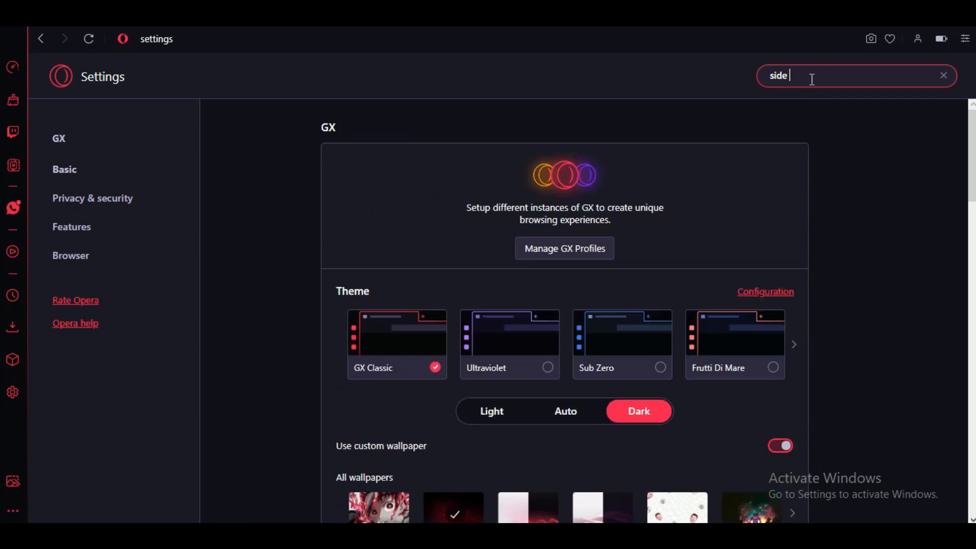
type("ba")
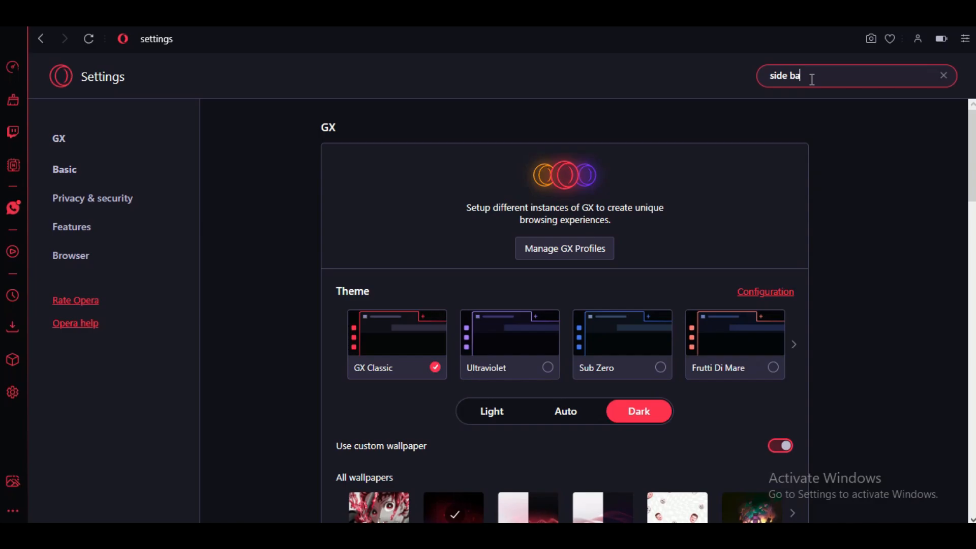
key("Backspace")
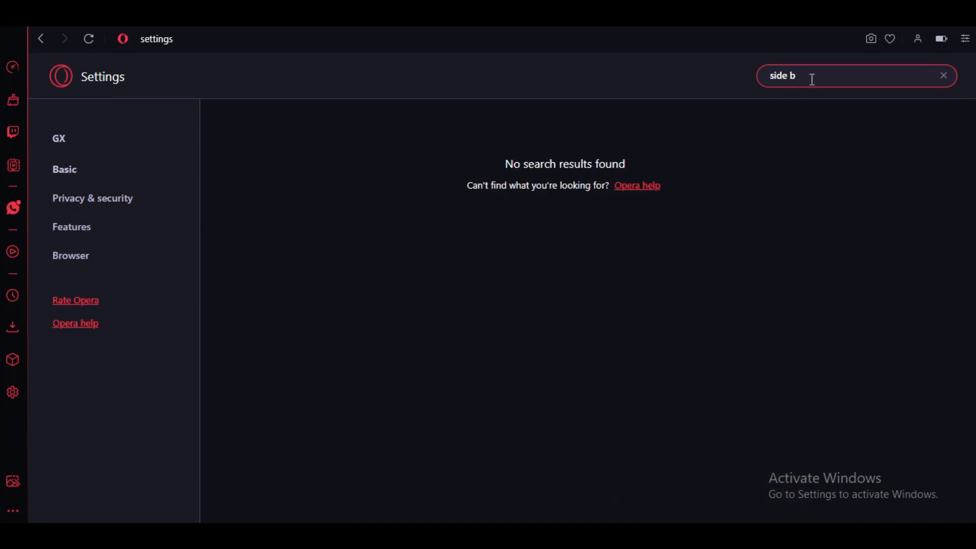
key("Backspace")
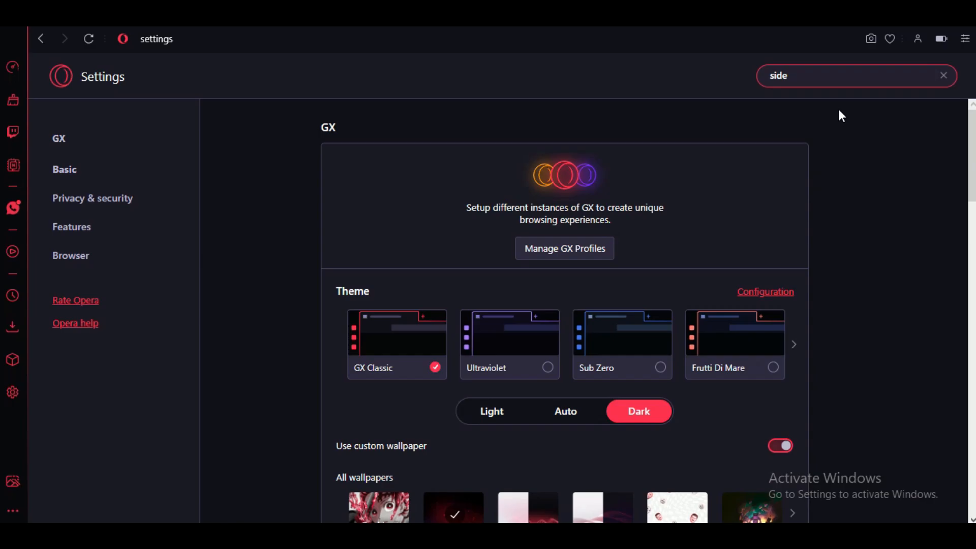
mouse_move(102, 195)
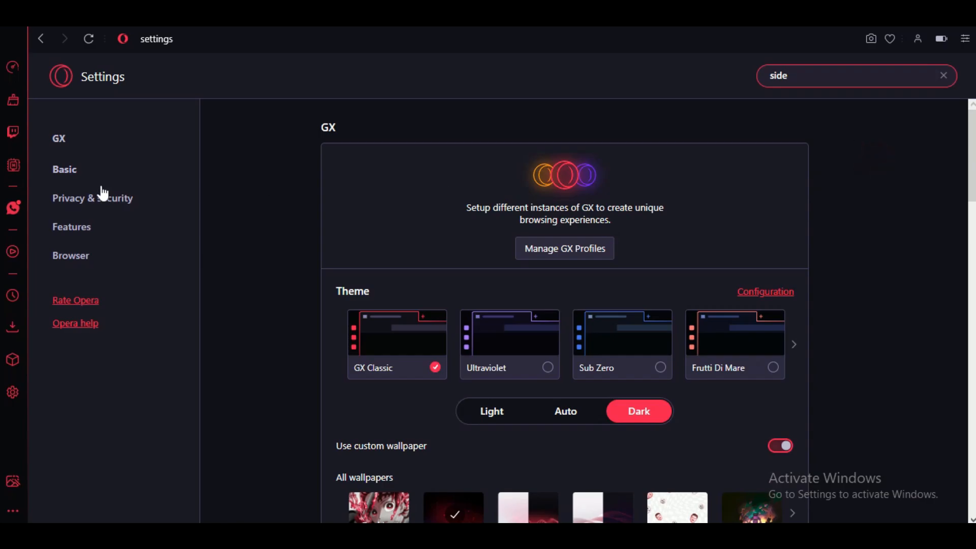
- Clear the search filter and reach the Manage sidebar list of sidebar elements
left_click(943, 75)
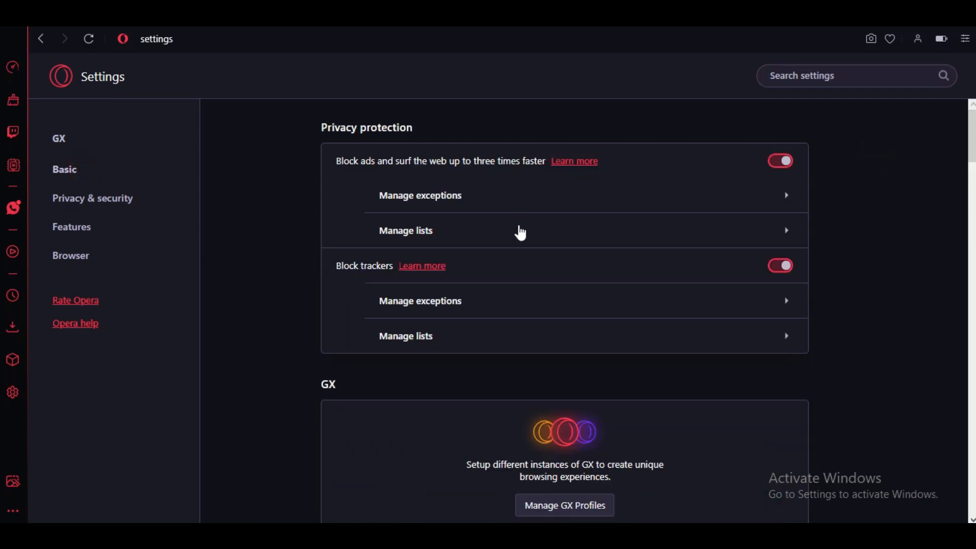
scroll("down", 3)
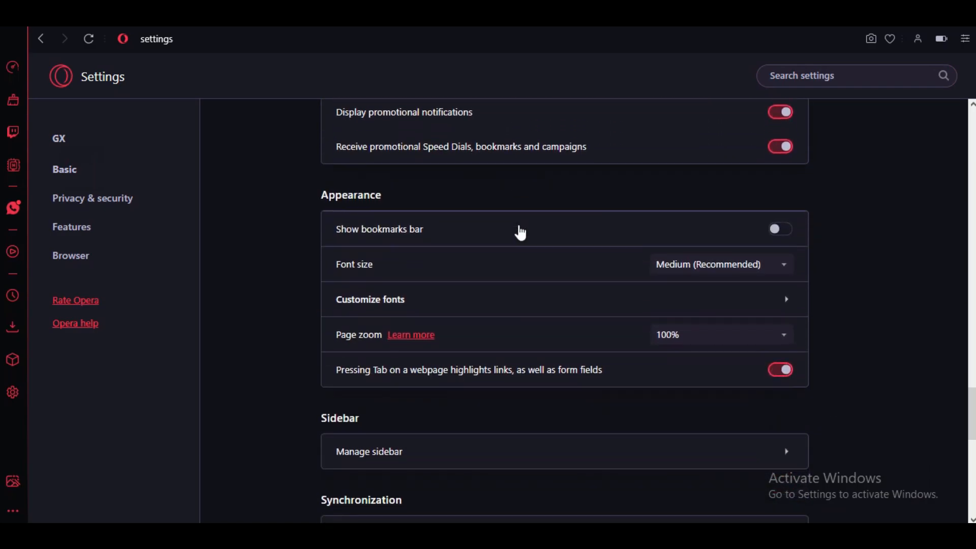
scroll("down", 3)
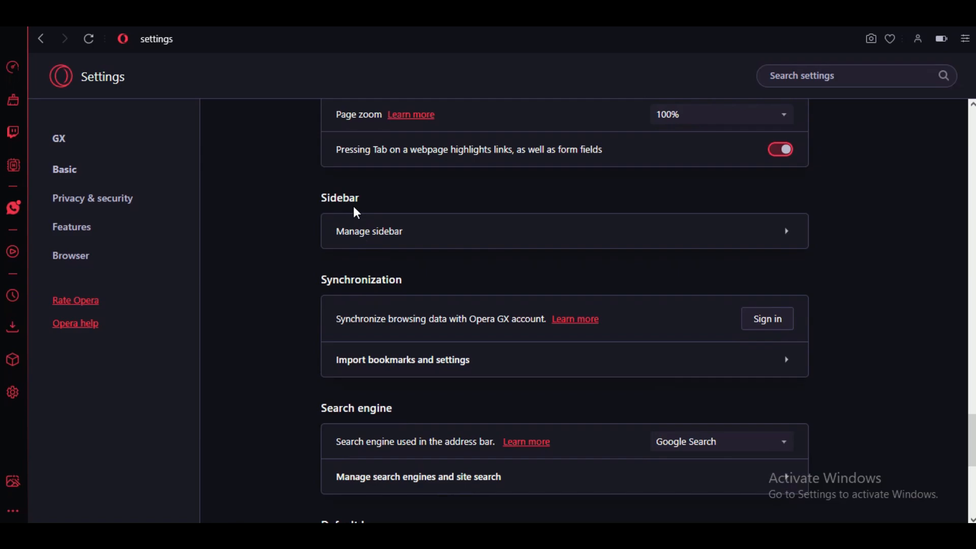
left_click(368, 230)
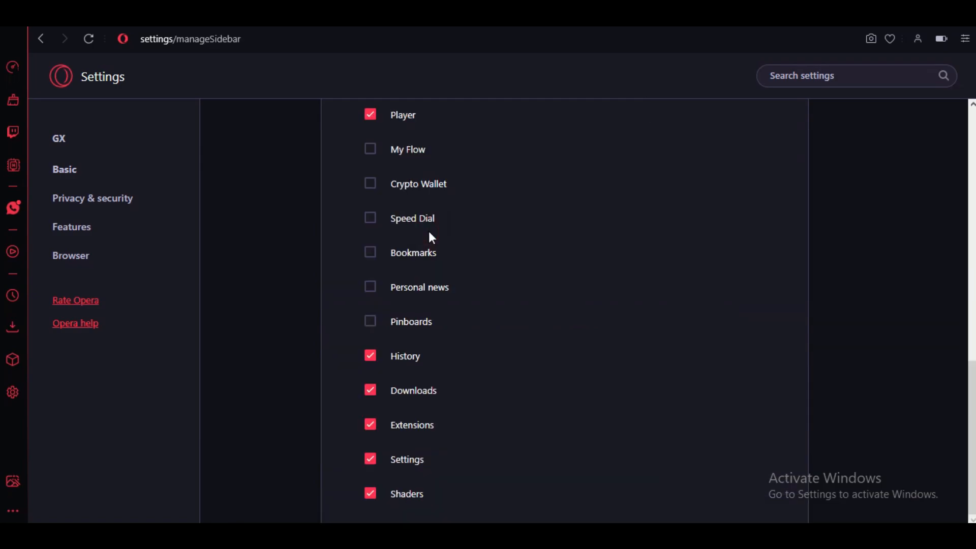
scroll("up", 3)
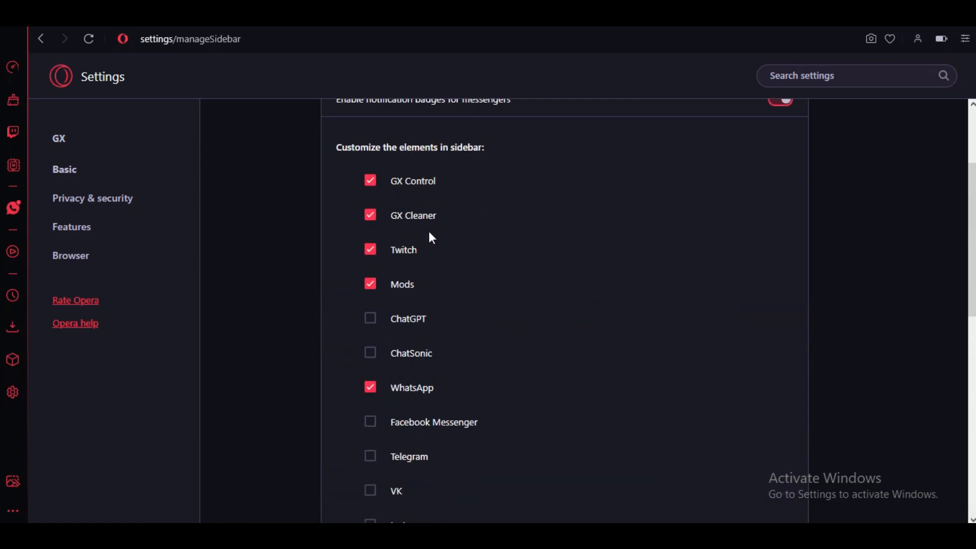
scroll("up", 3)
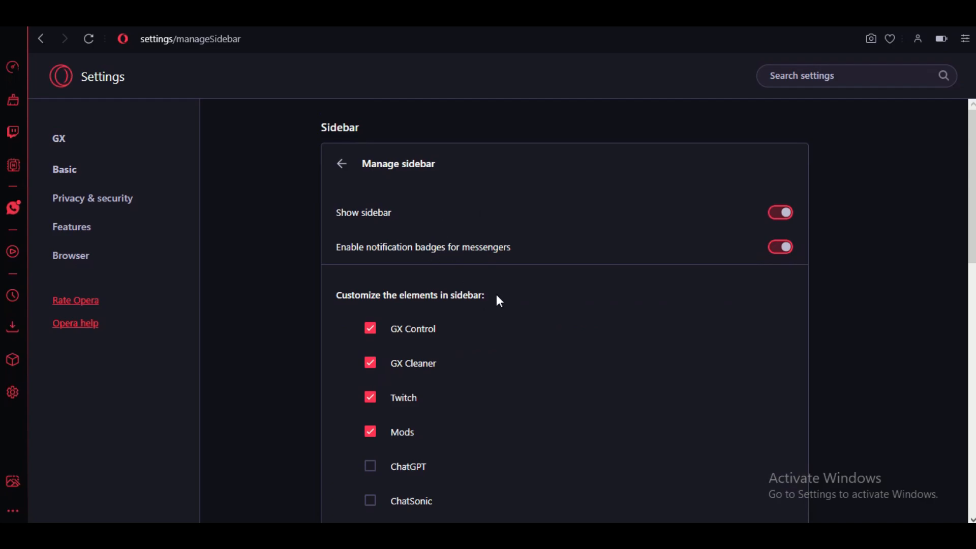
- Keep Twitch enabled, enable ChatGPT as a sidebar element, and review the rest of the list
scroll("down", 3)
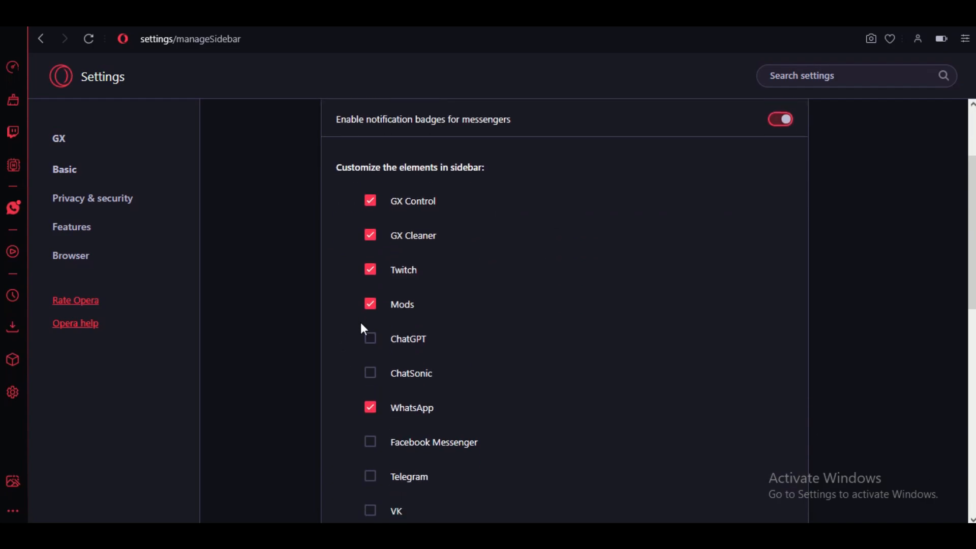
mouse_move(369, 304)
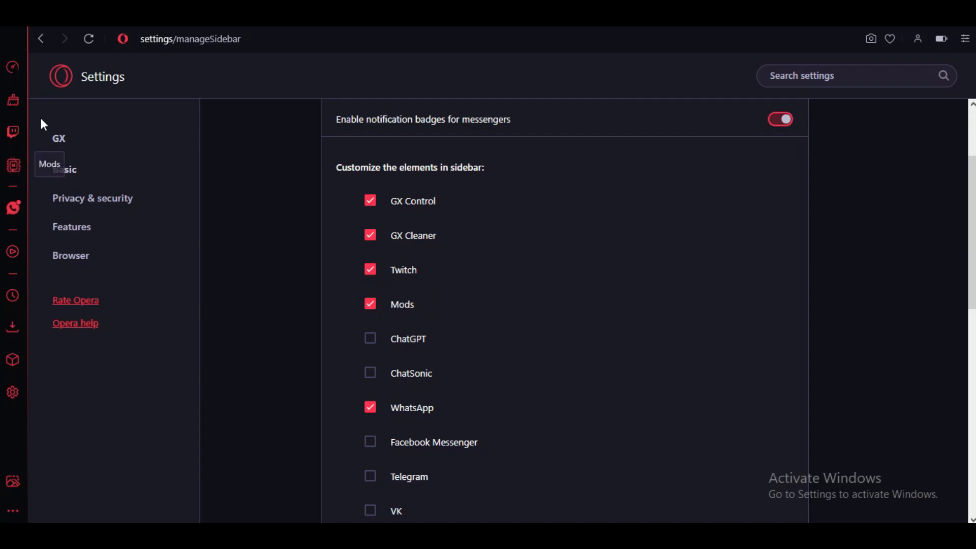
mouse_move(404, 275)
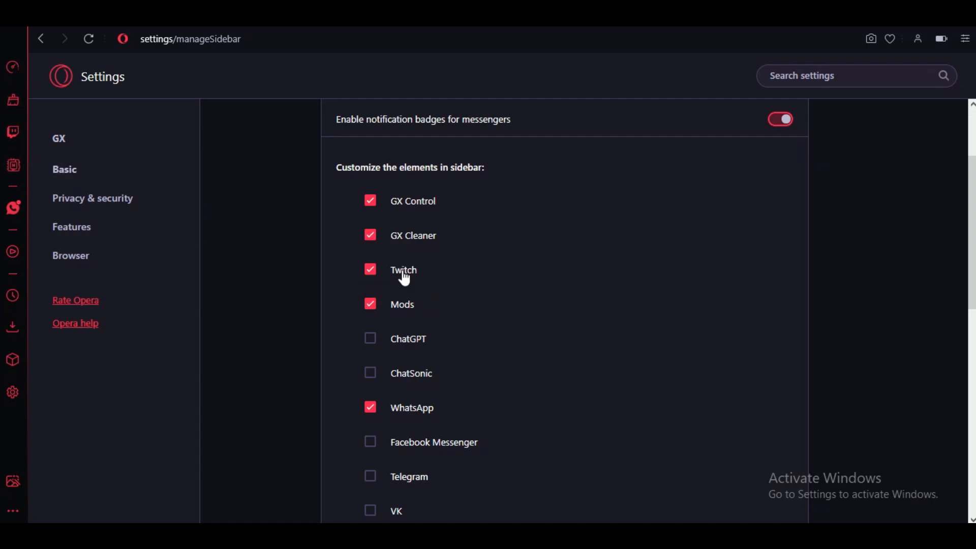
left_click(370, 269)
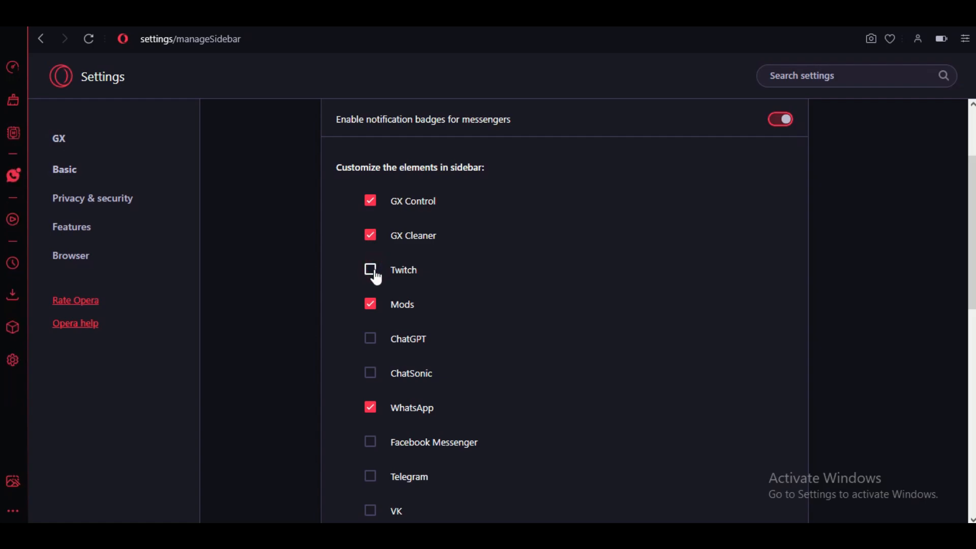
left_click(370, 270)
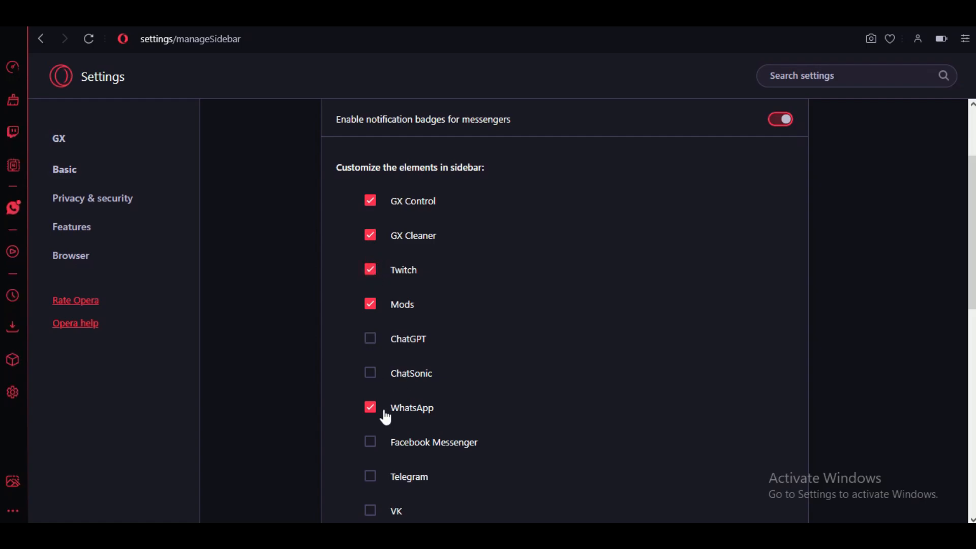
mouse_move(370, 372)
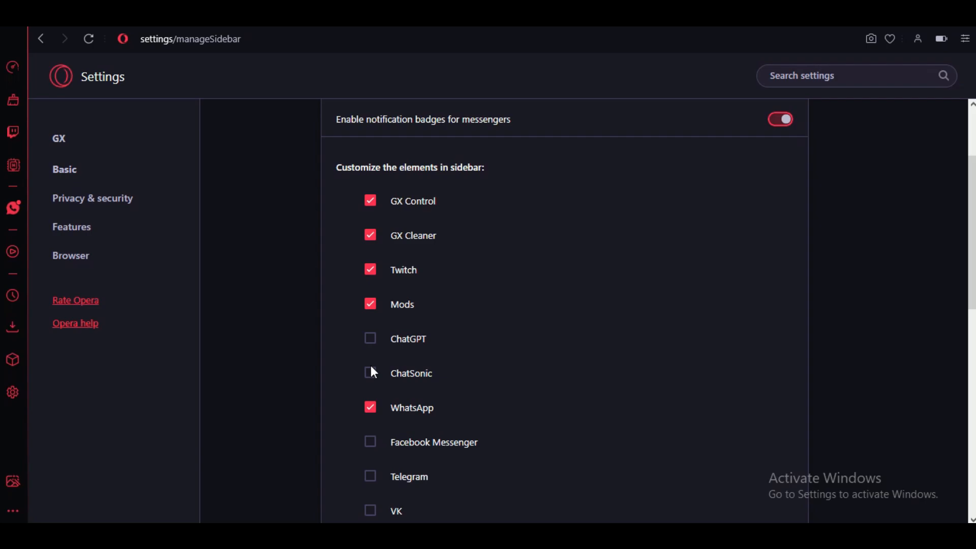
left_click(370, 338)
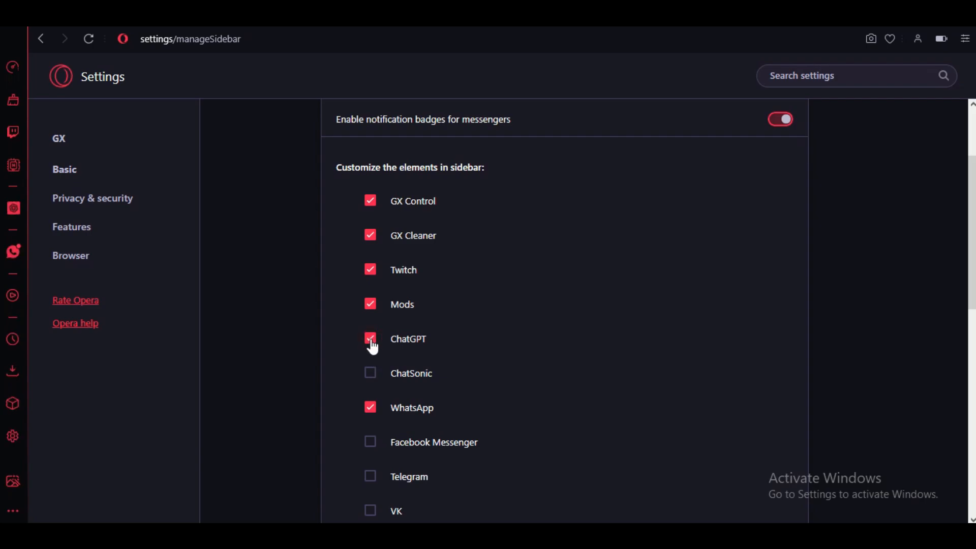
scroll("down", 3)
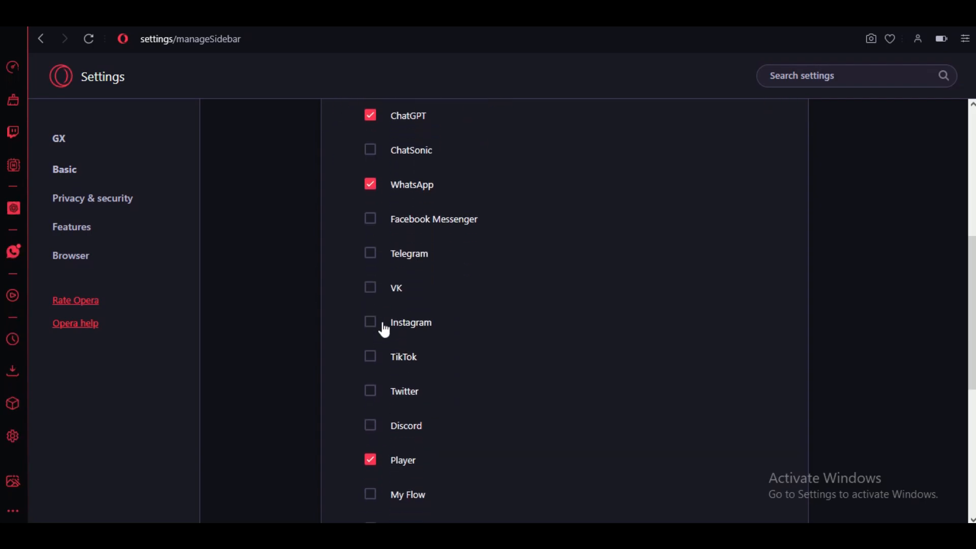
scroll("down", 3)
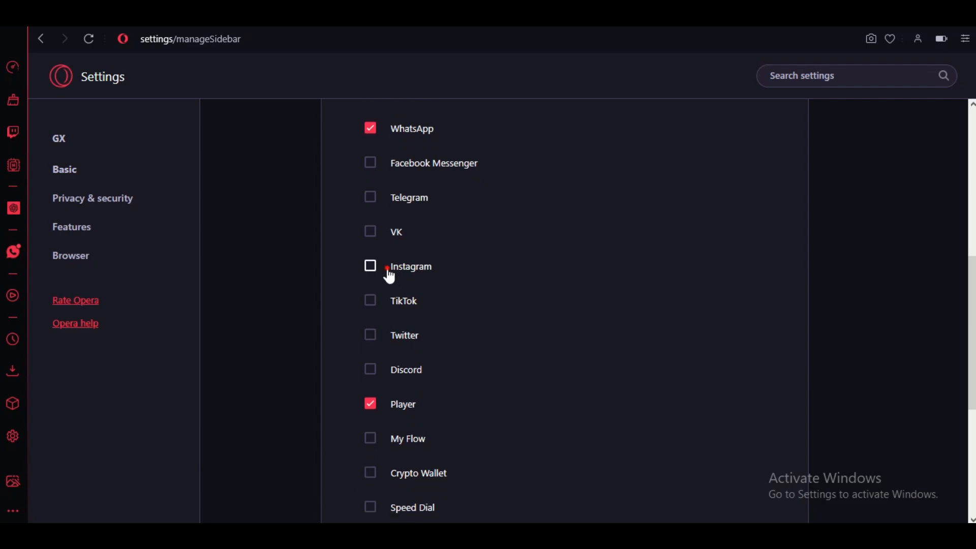
scroll("down", 3)
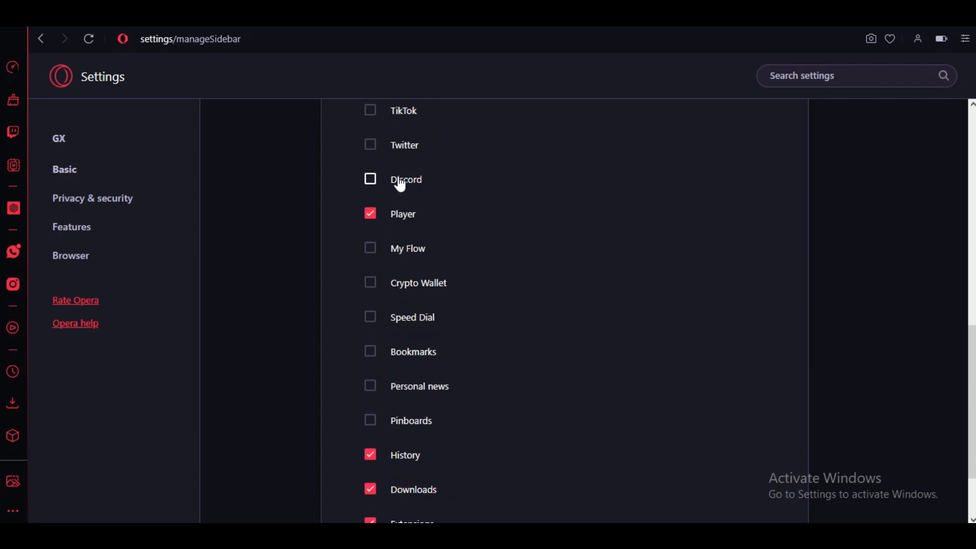
scroll("down", 3)
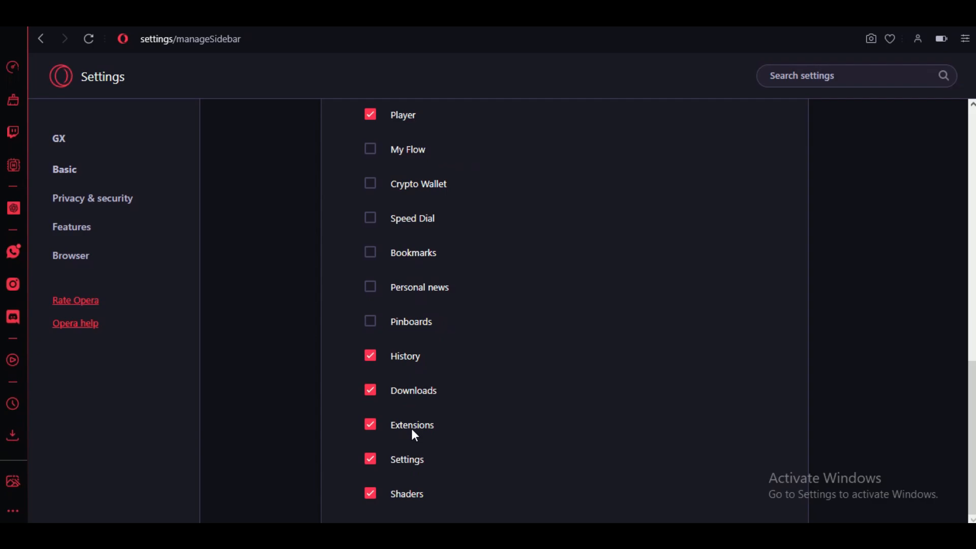